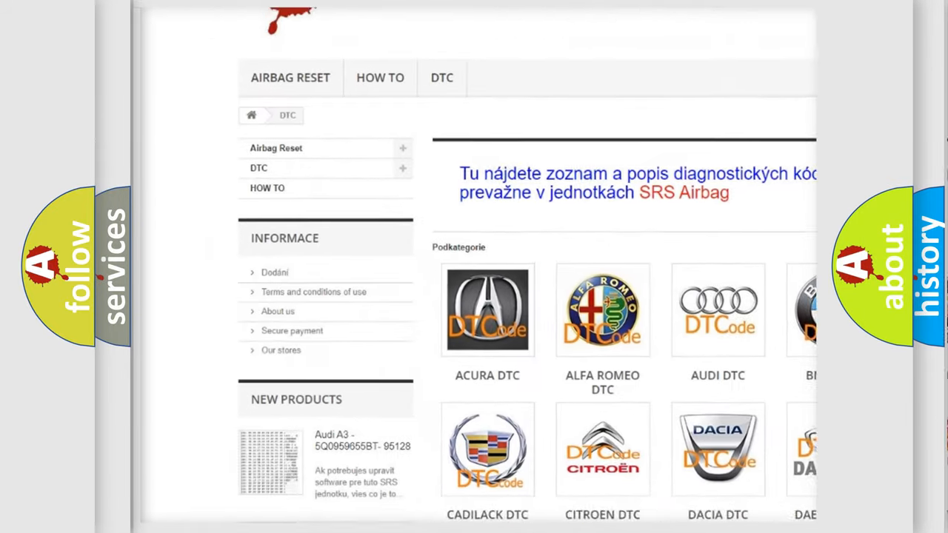
{"action": "scroll", "scroll_direction": "down", "scroll_amount": 3}
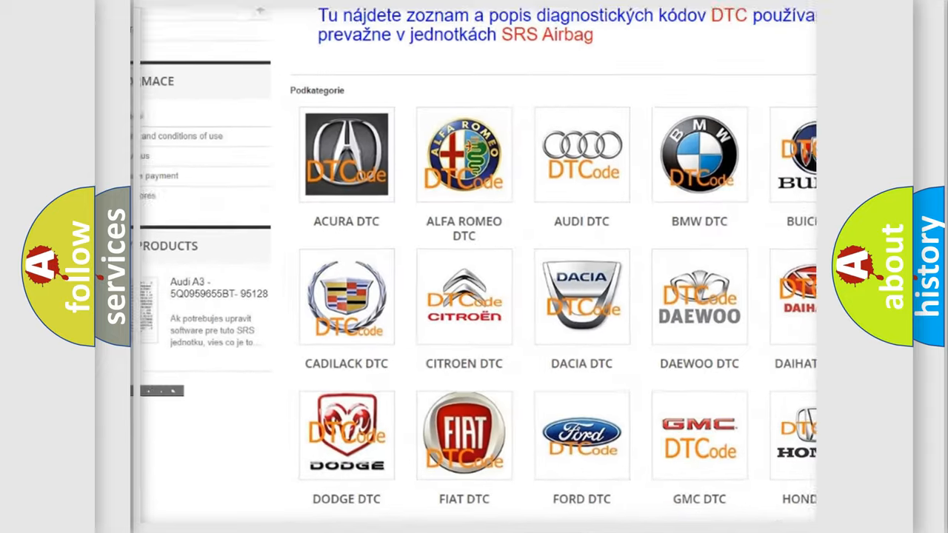
{"action": "scroll", "scroll_direction": "down", "scroll_amount": 3}
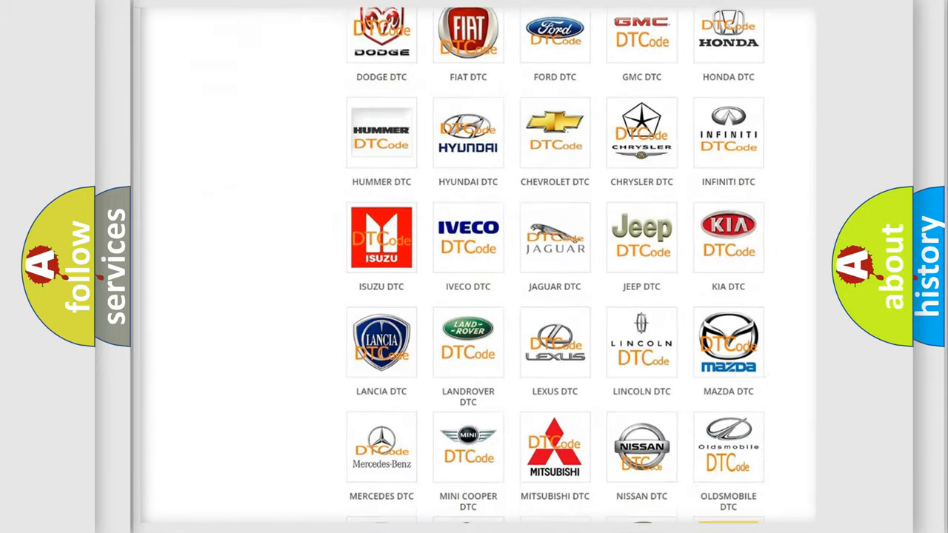
{"action": "scroll", "scroll_direction": "down", "scroll_amount": 3}
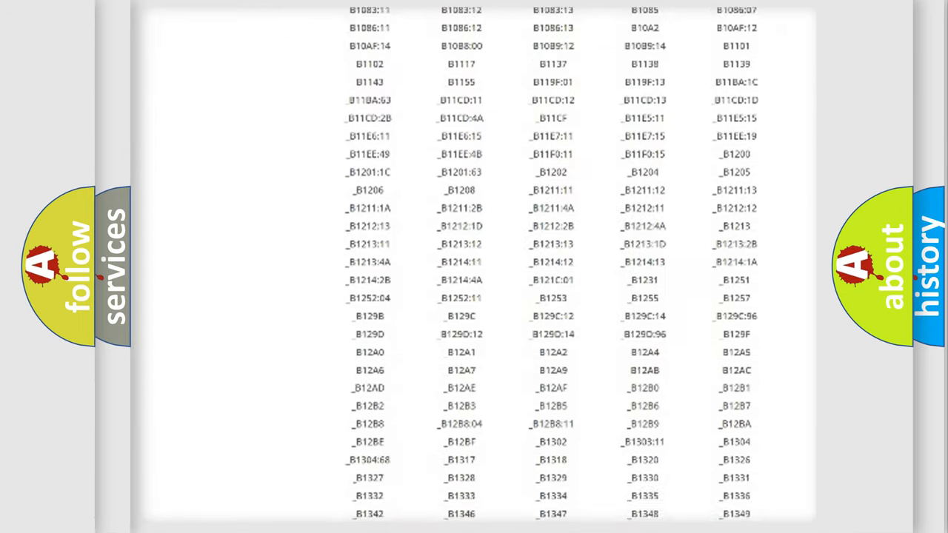
{"action": "scroll", "scroll_direction": "down", "scroll_amount": 3}
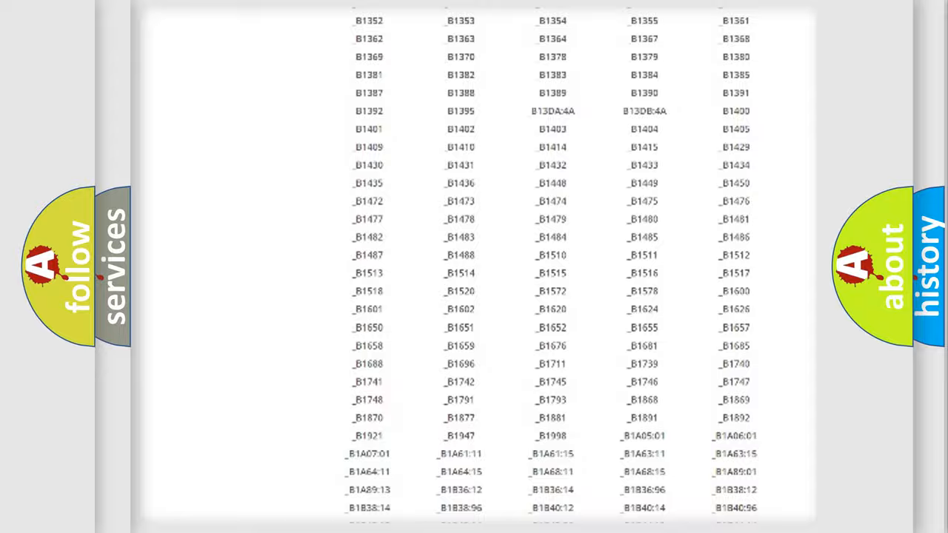